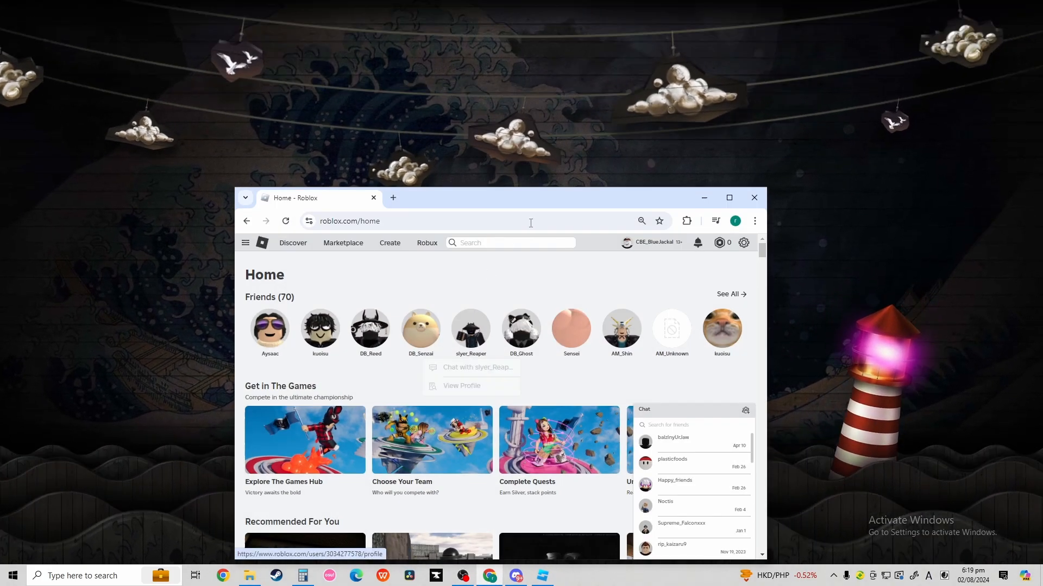
Step: Maximize the browser window showing the Roblox home page
click(729, 197)
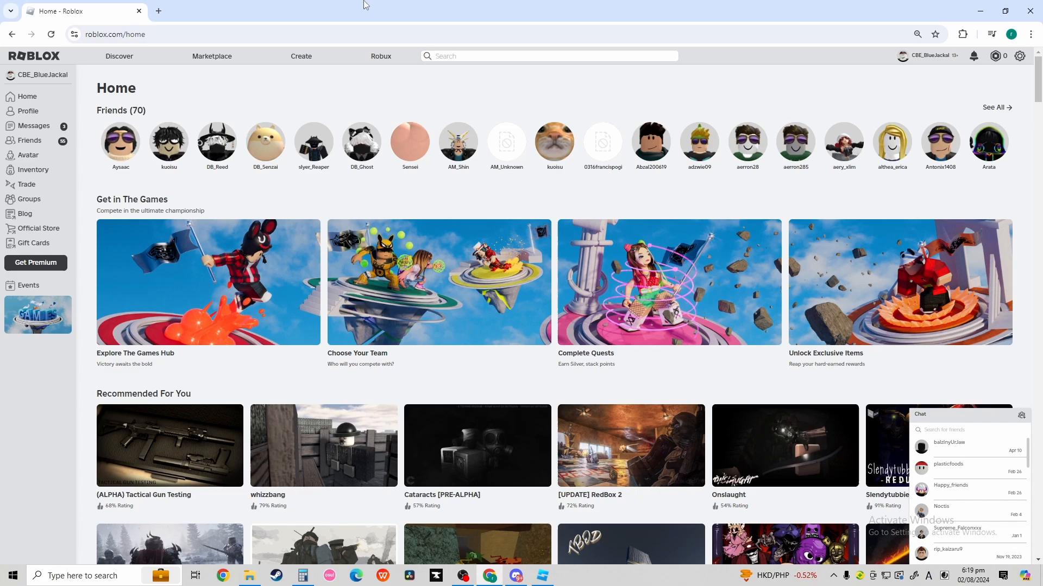
mouse_move(315, 23)
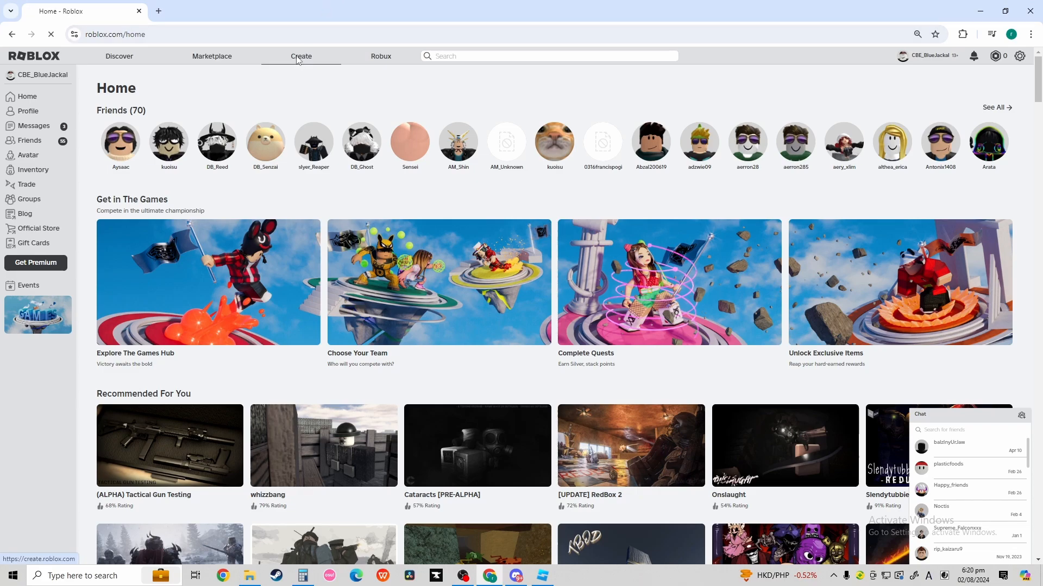
Step: Go to the Creator Hub store's Models page via Create in the top bar
click(301, 56)
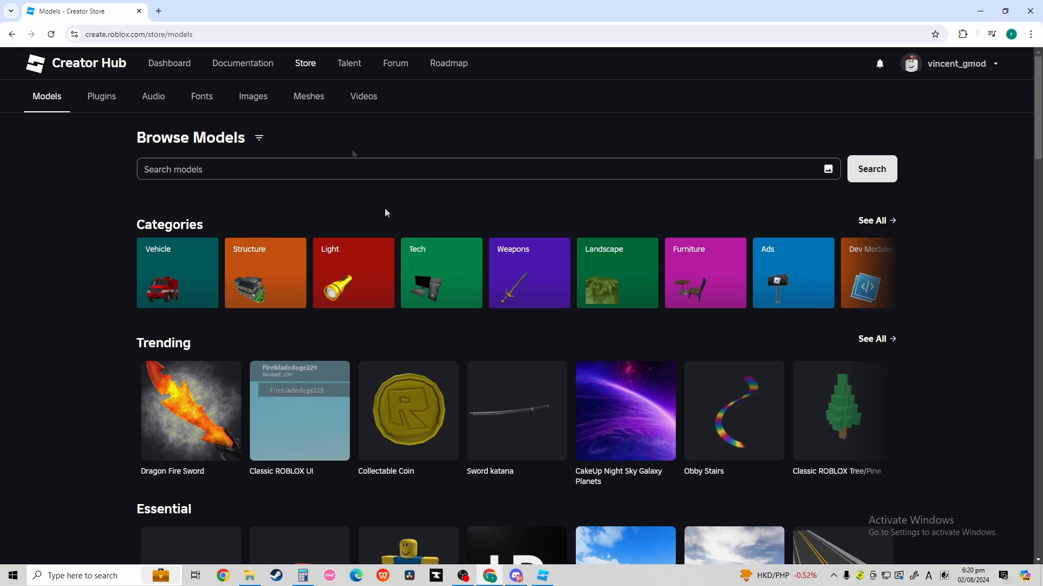
mouse_move(153, 97)
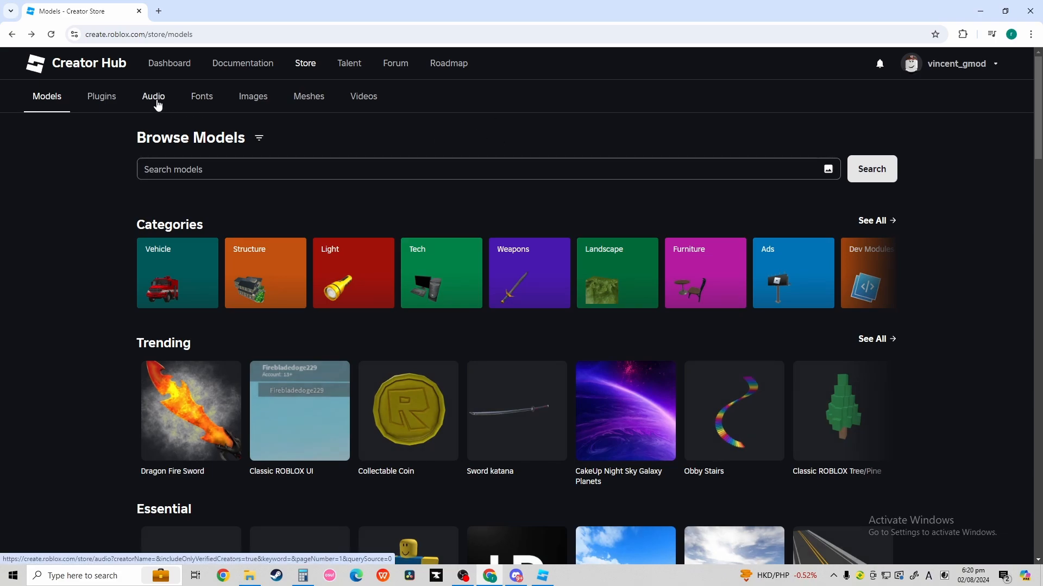
Step: Switch to Audio, search Beats for 'funky beats music', and expand the Funky Beats track
click(153, 96)
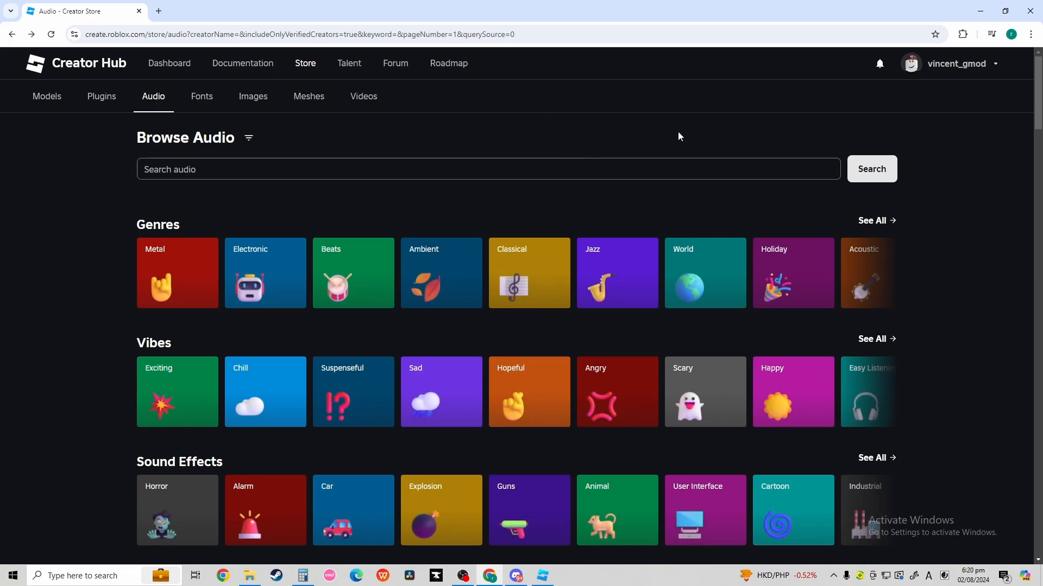
mouse_move(668, 133)
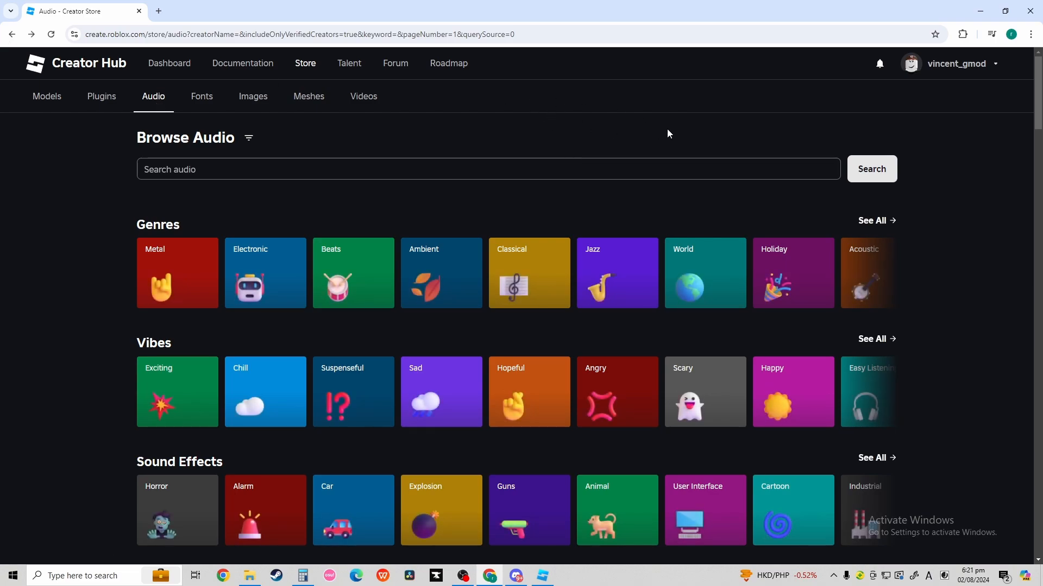
mouse_move(370, 264)
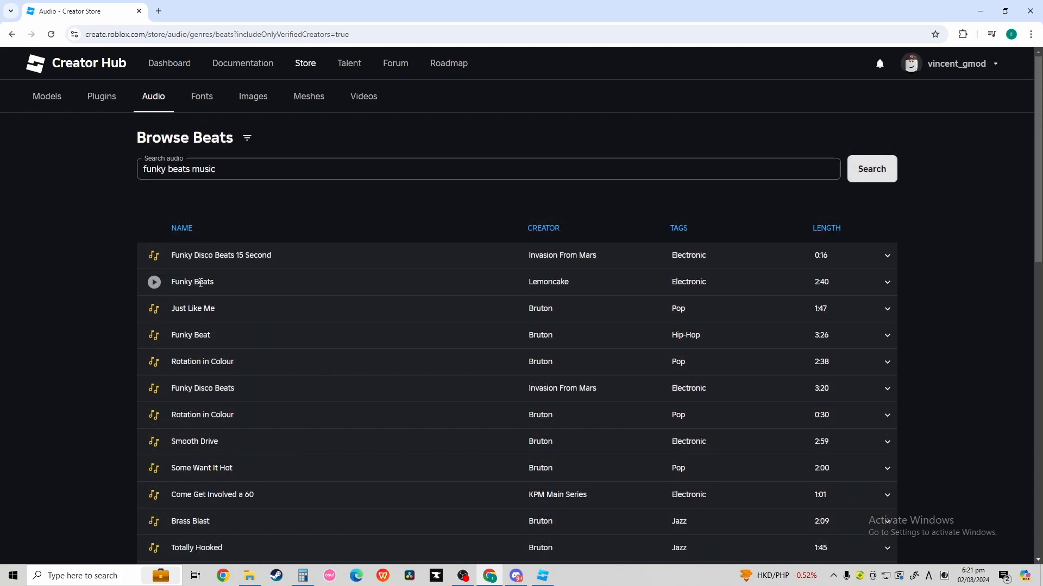
click(886, 281)
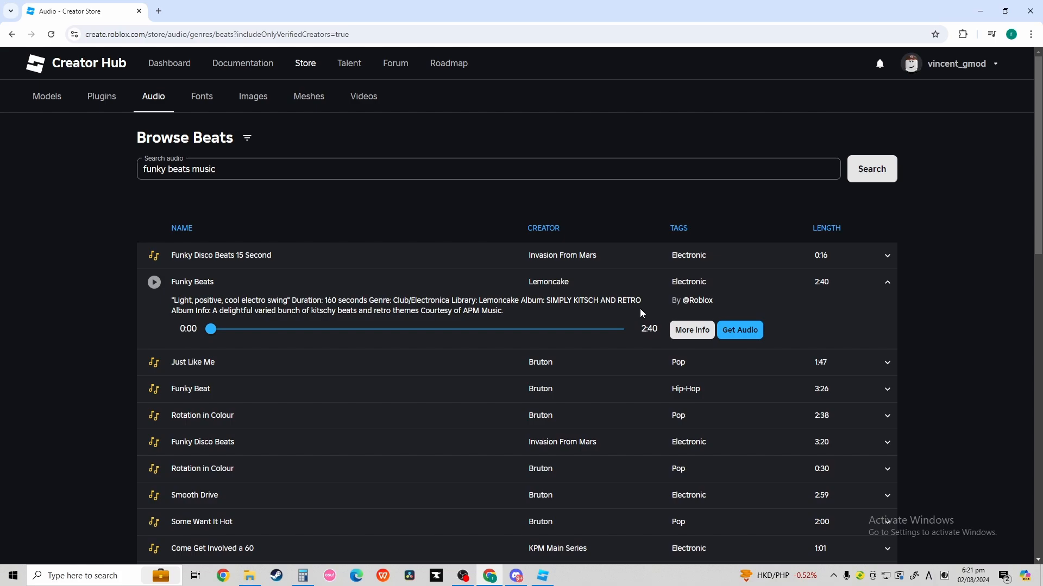
mouse_move(691, 331)
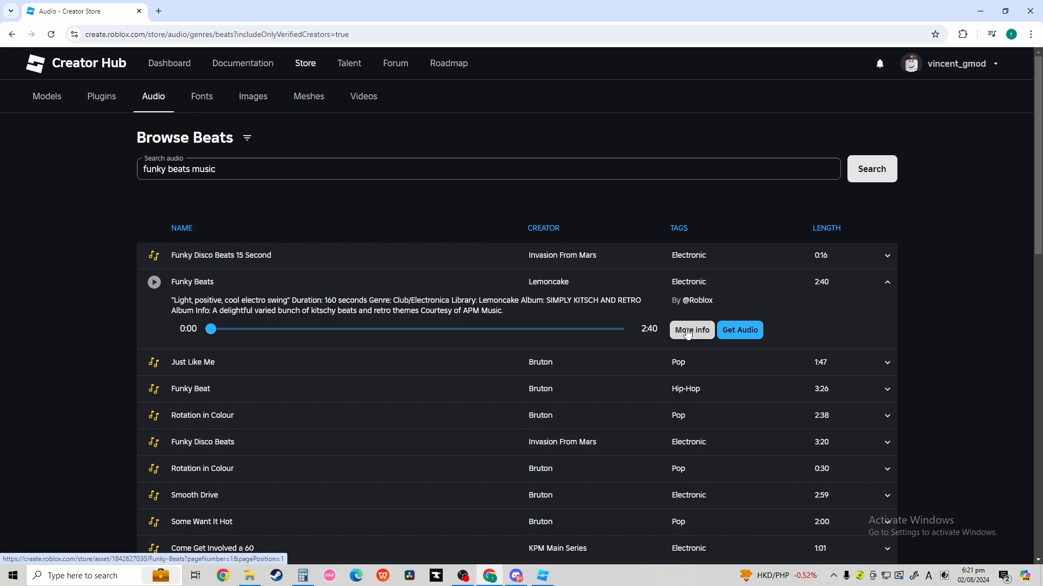
Step: Open the Funky Beats detail page and select its audio ID in the address bar
click(690, 330)
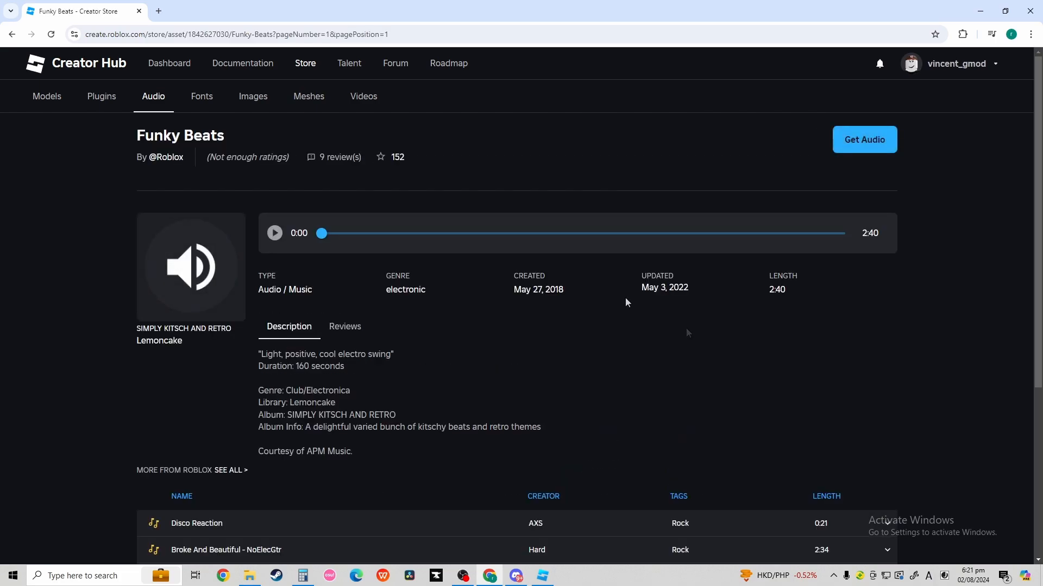
mouse_move(419, 216)
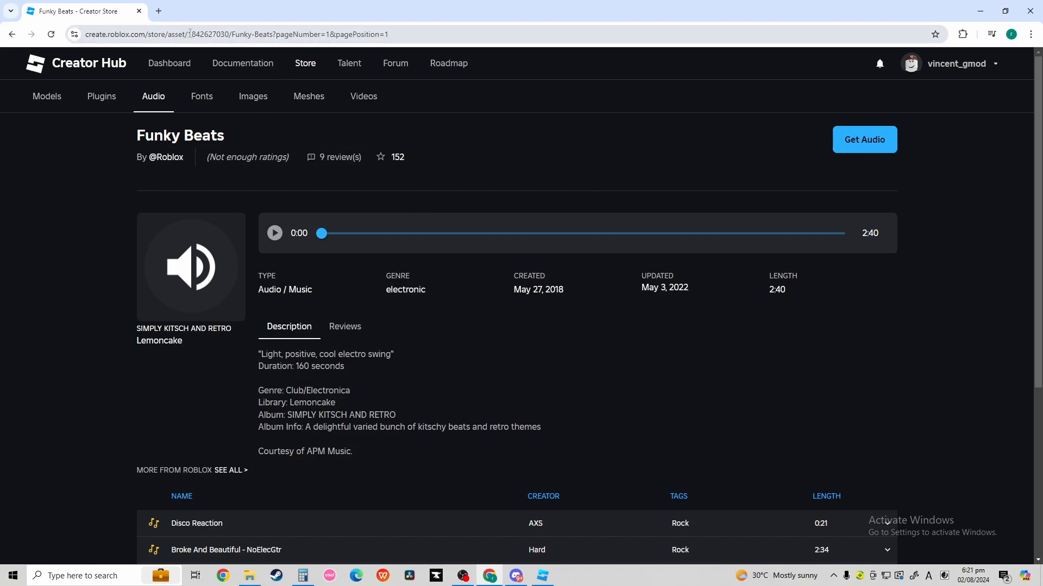
double_click(208, 34)
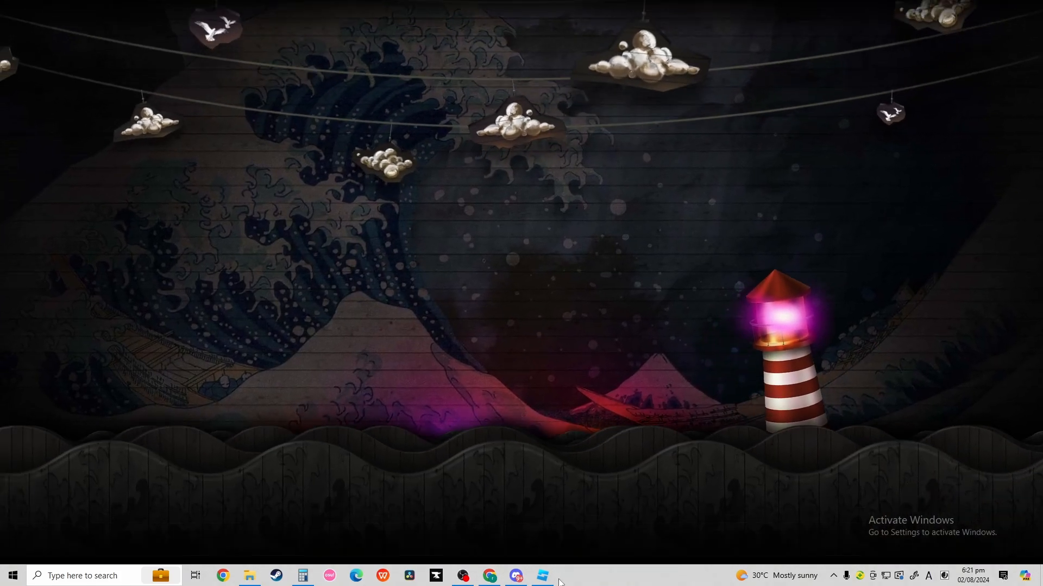
Step: Switch to Roblox Studio's Place1 and open Workspace's insert-object list
click(541, 576)
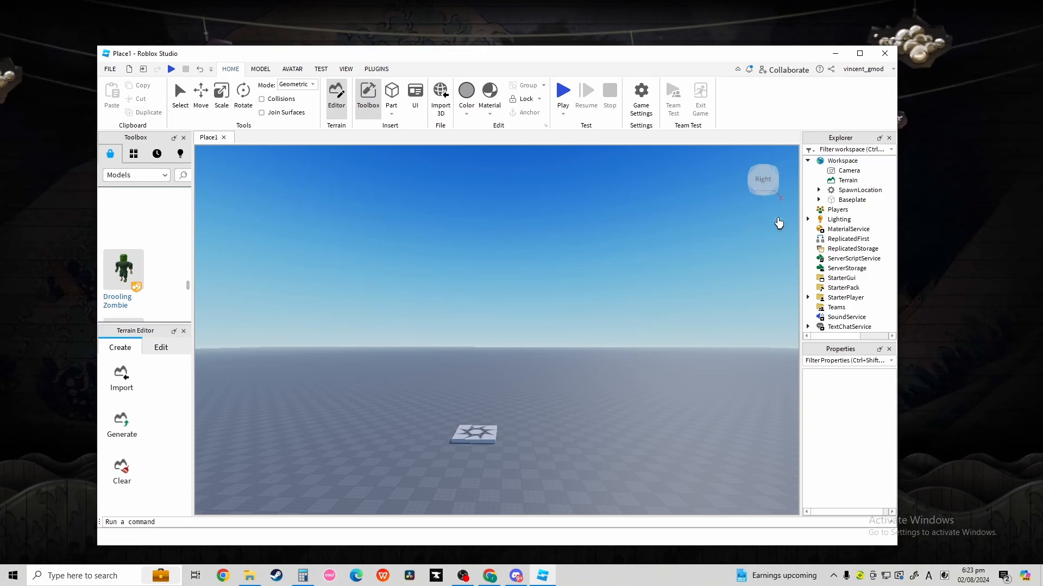
click(842, 160)
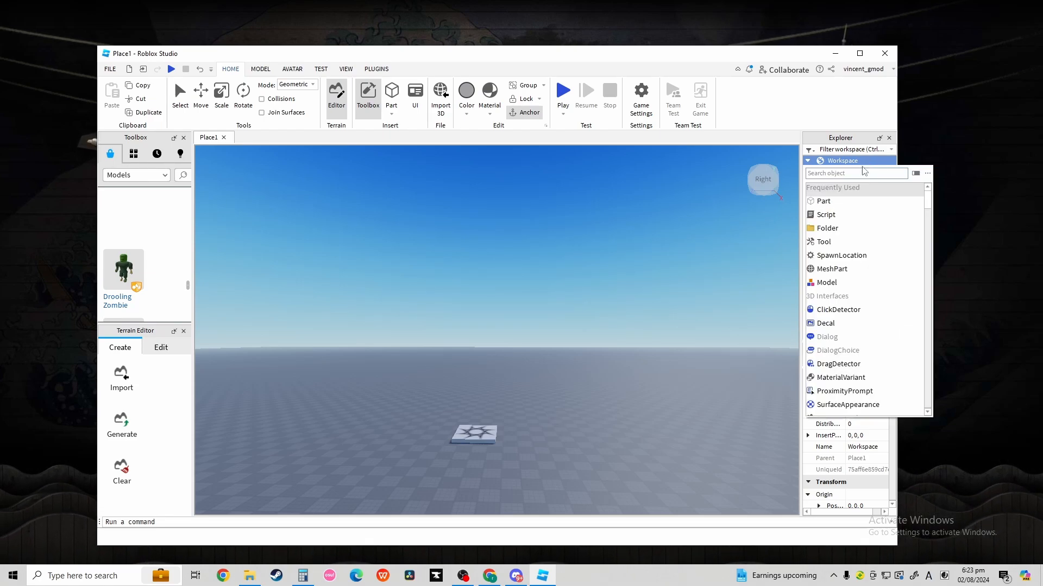
Step: Search 'sou', insert a Sound into Workspace, and select it in Explorer
text(sou)
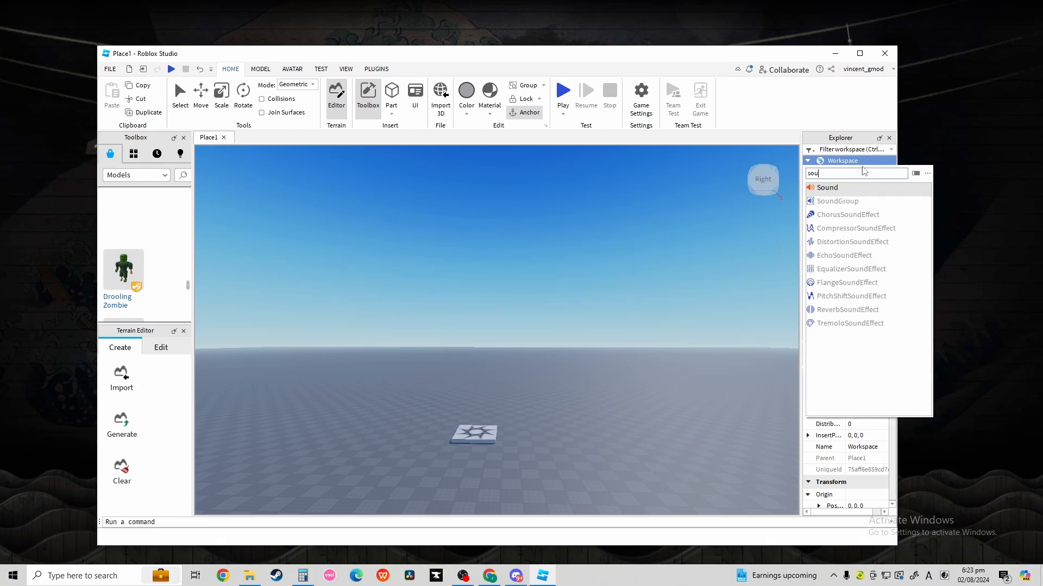
click(826, 187)
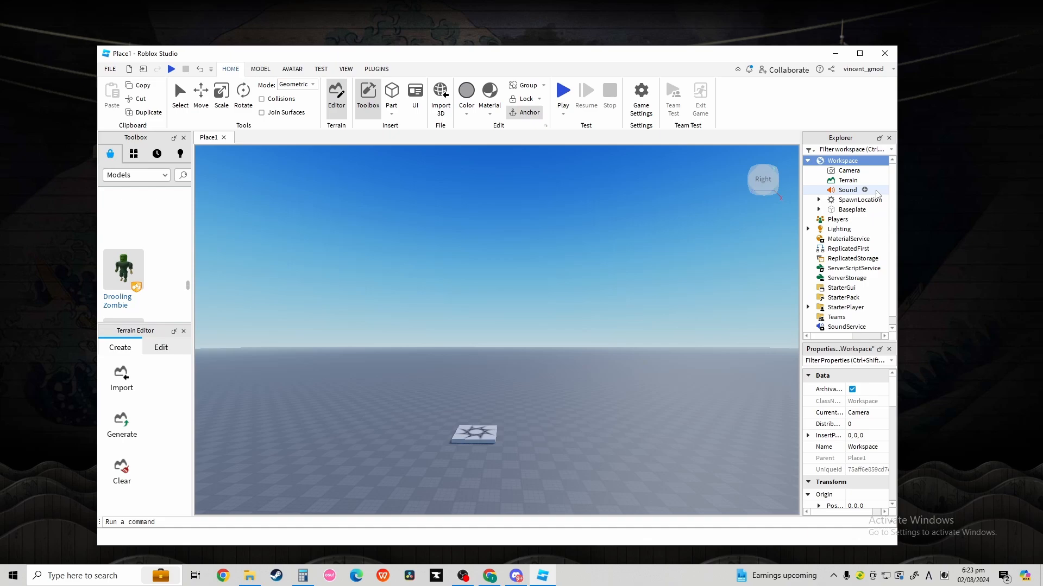
click(848, 190)
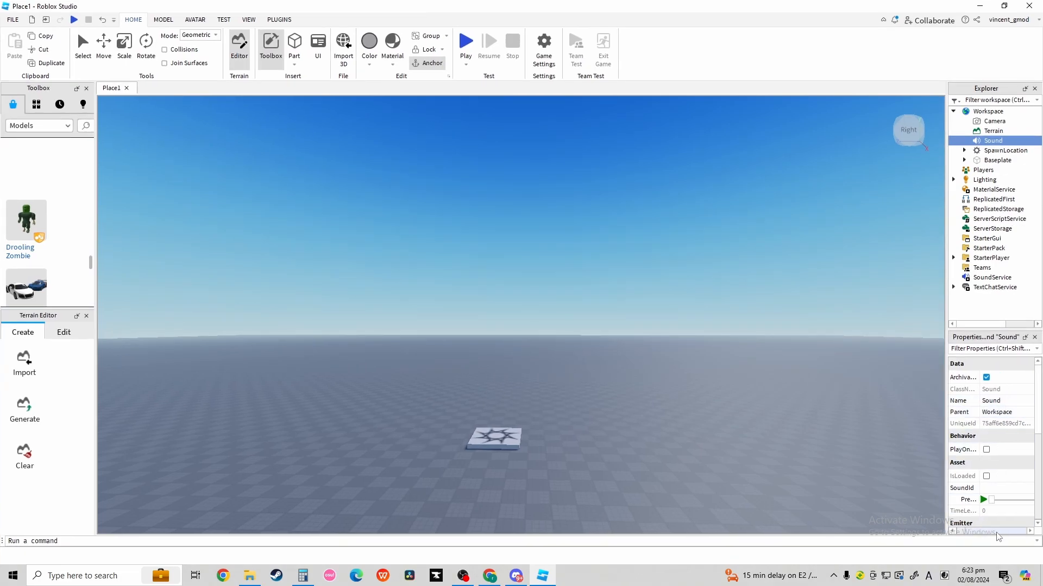
scroll(down, 3)
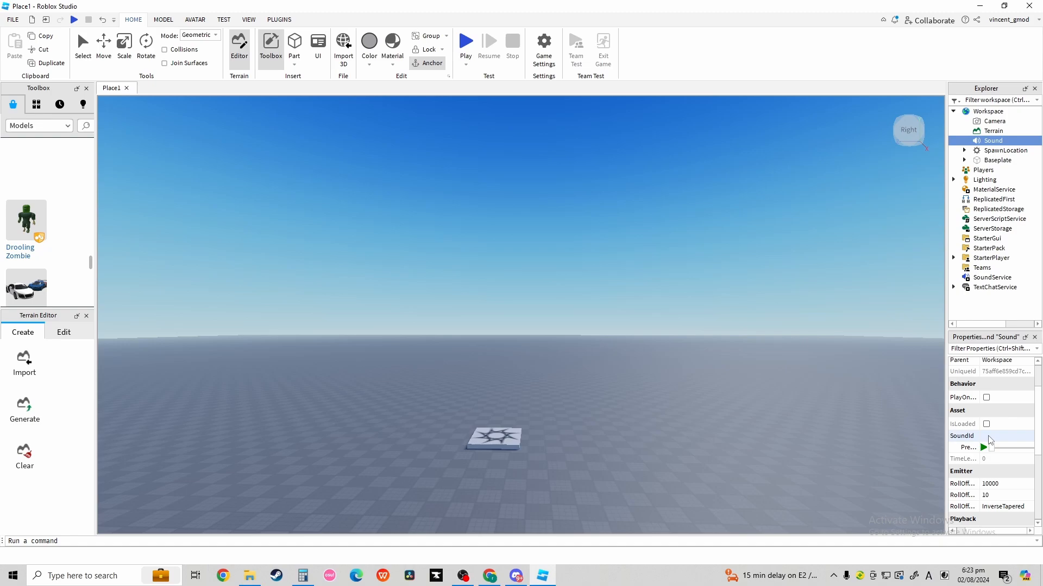
mouse_move(961, 435)
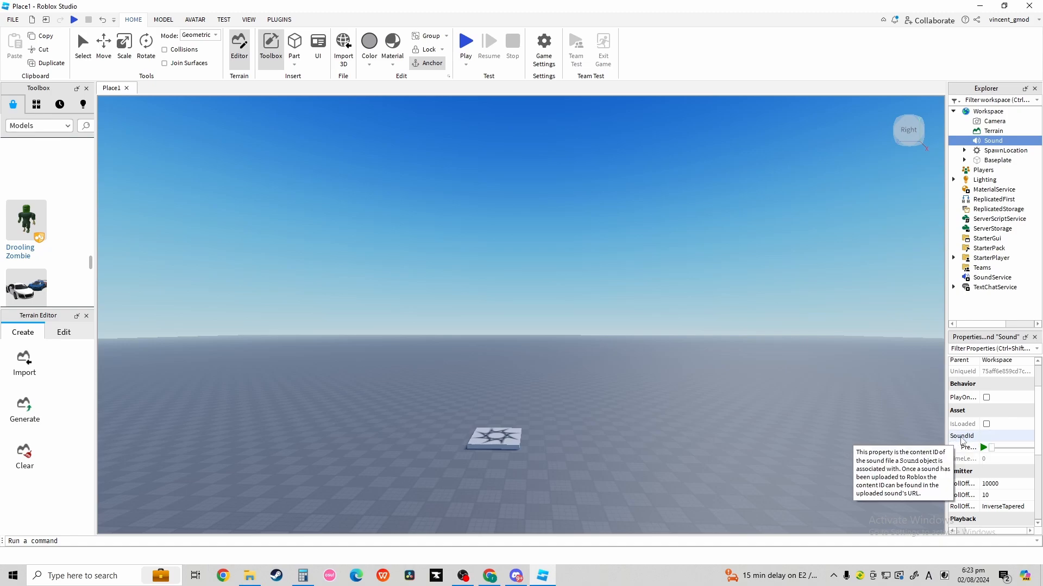
click(990, 436)
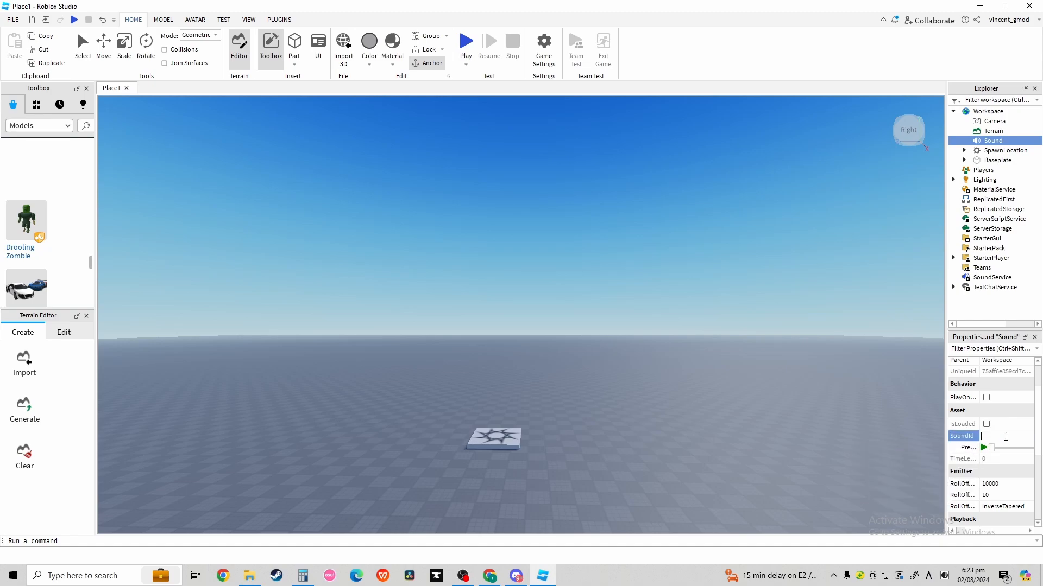
text(1842627030)
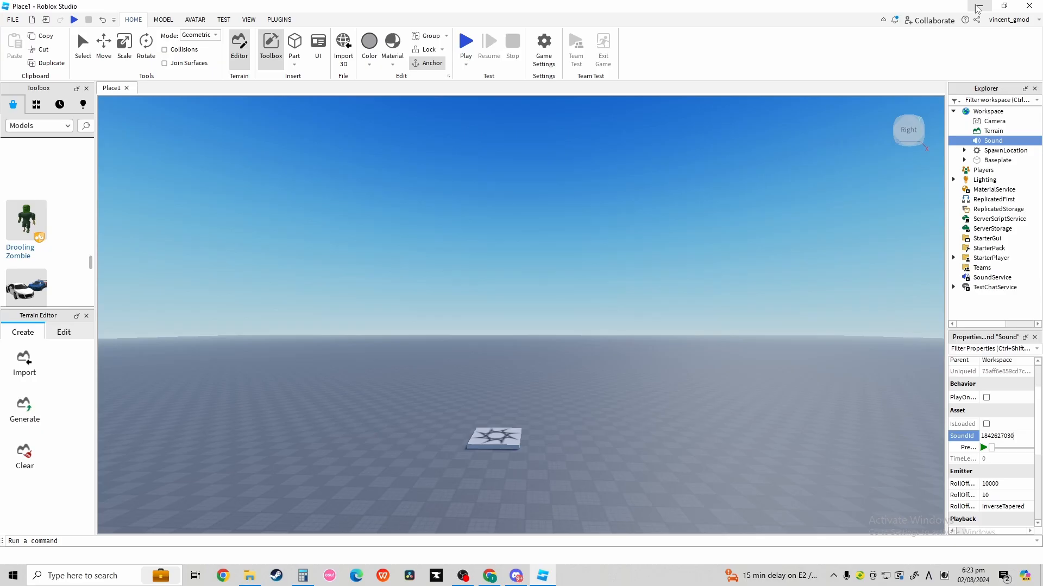
click(1004, 6)
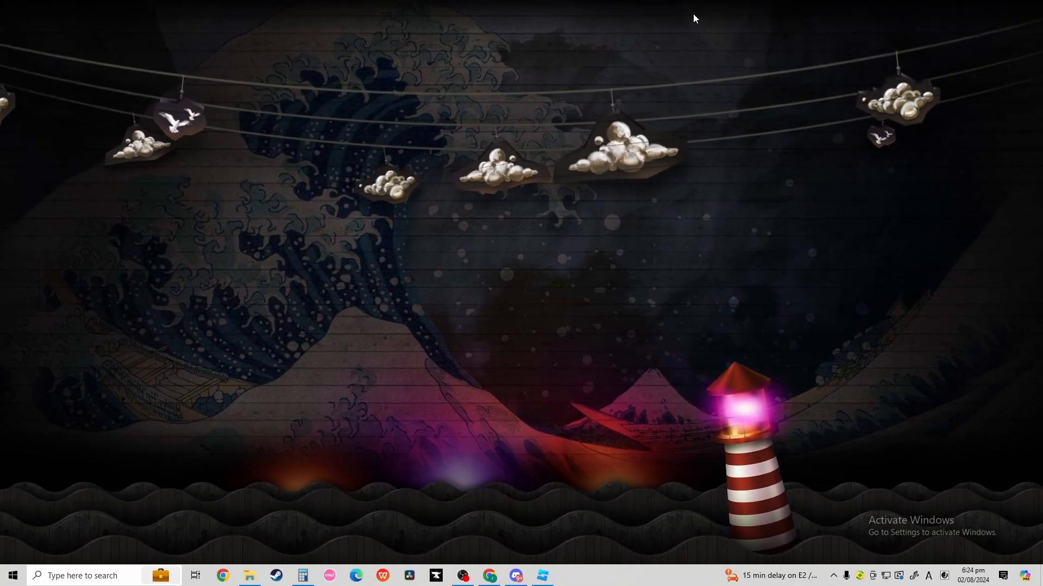